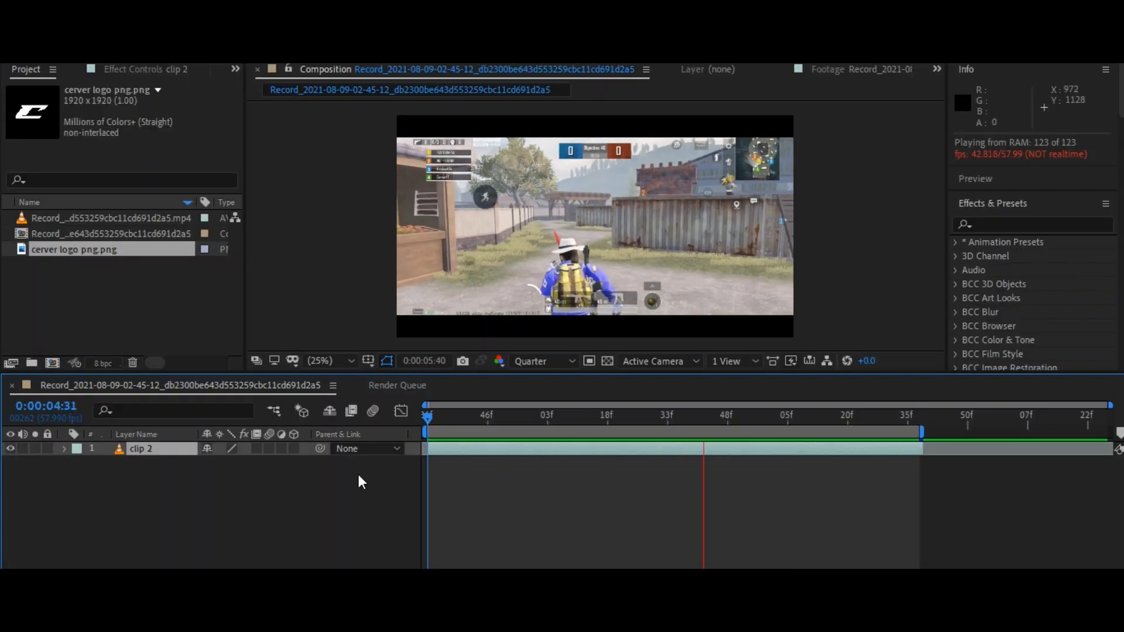
Drag the cerver logo PNG into the timeline above clip 2, scaled small.
{"action": "left_click", "coordinate": [831, 416]}
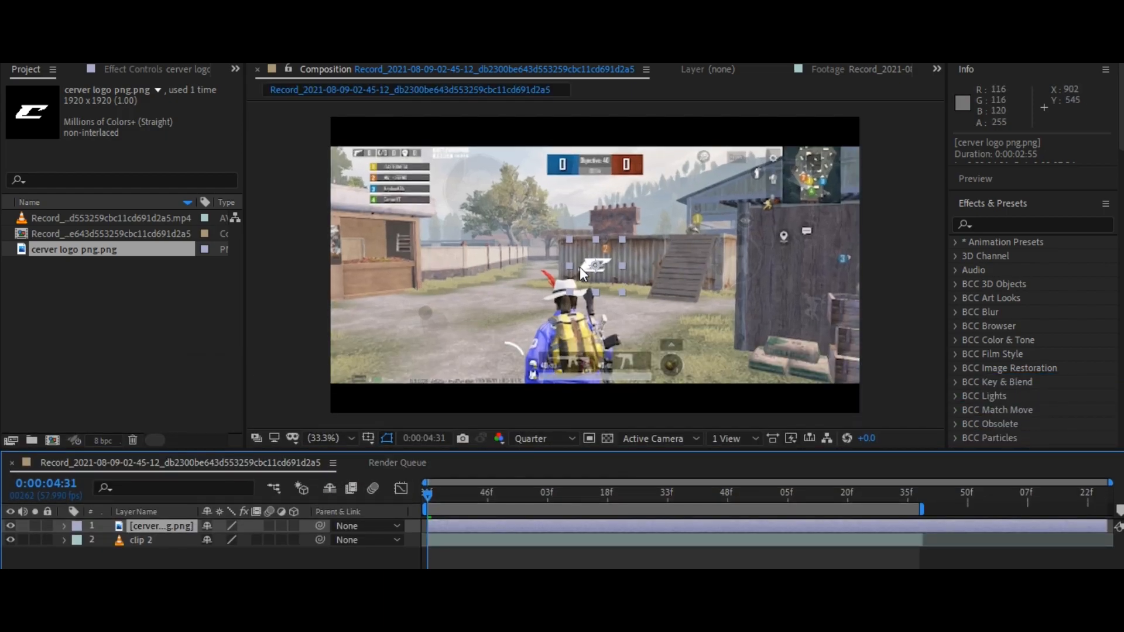
Move the logo layer onto the corrugated metal container wall.
{"action": "left_click", "coordinate": [323, 438]}
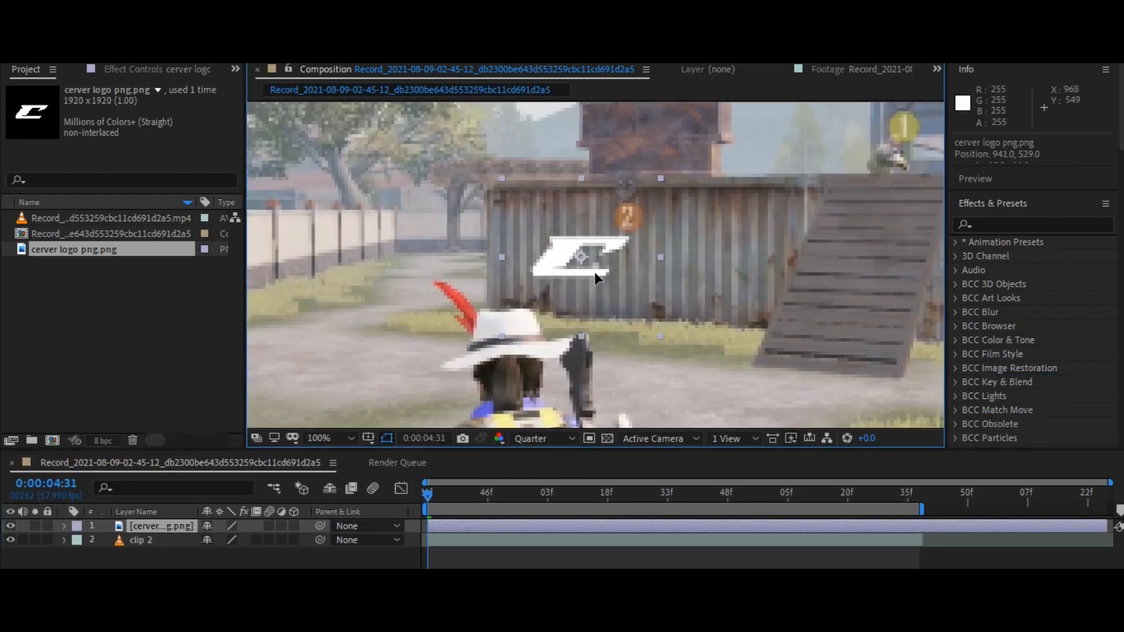
{"action": "left_click_drag", "start_coordinate": [581, 258], "coordinate": [574, 253]}
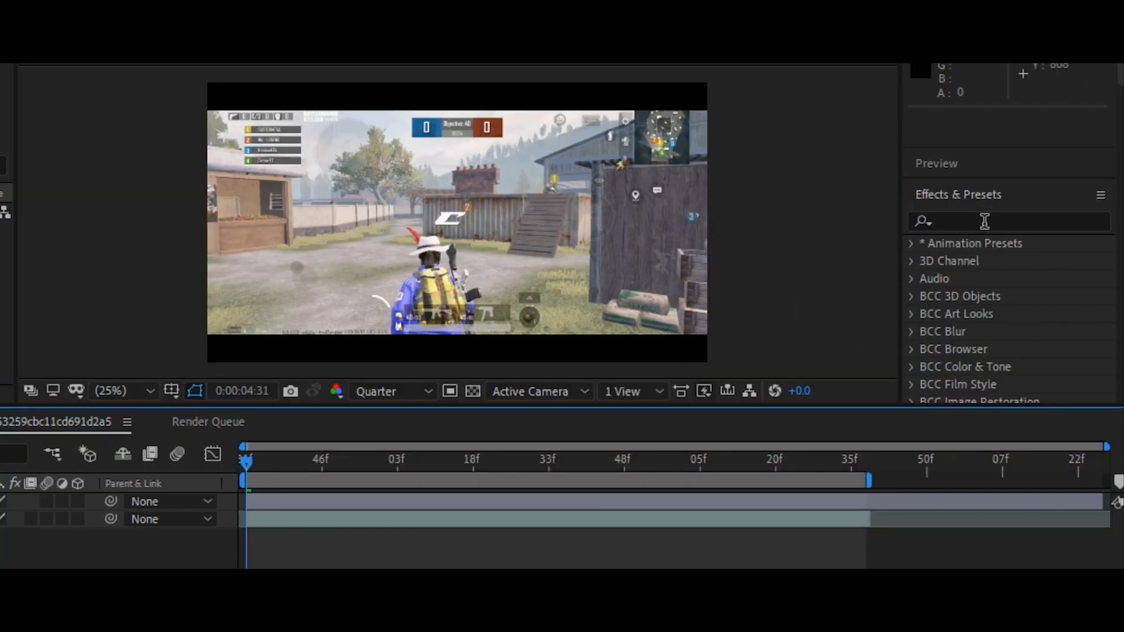
Search 'king pin tracker' in Effects & Presets and apply King Pin Tracker to the logo.
{"action": "type", "text": "king pin"}
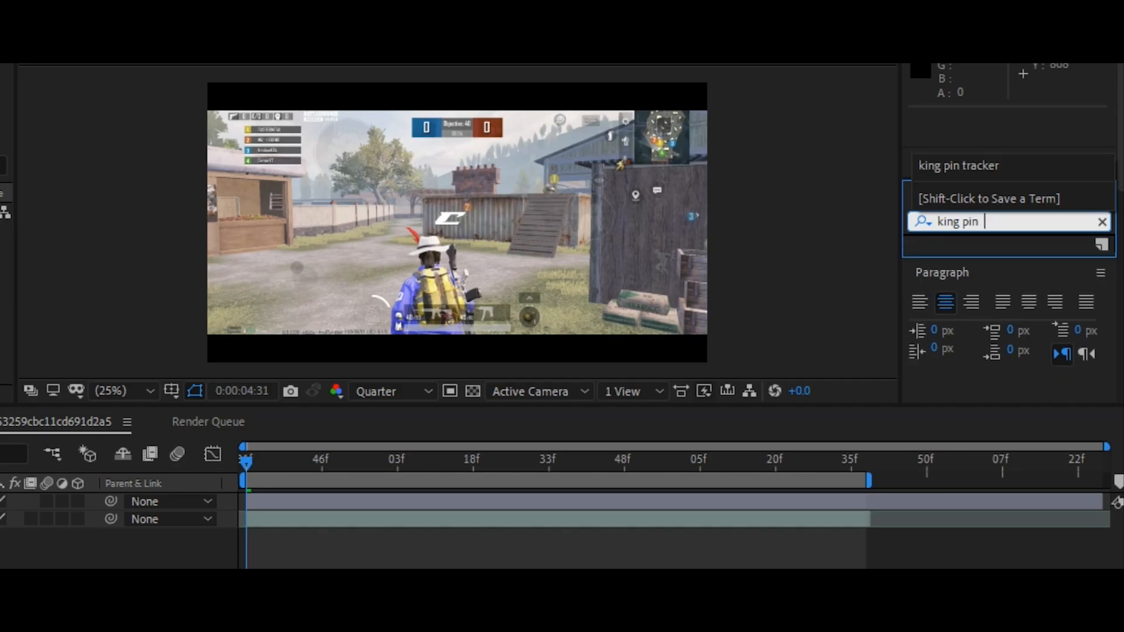
{"action": "type", "text": "tracker"}
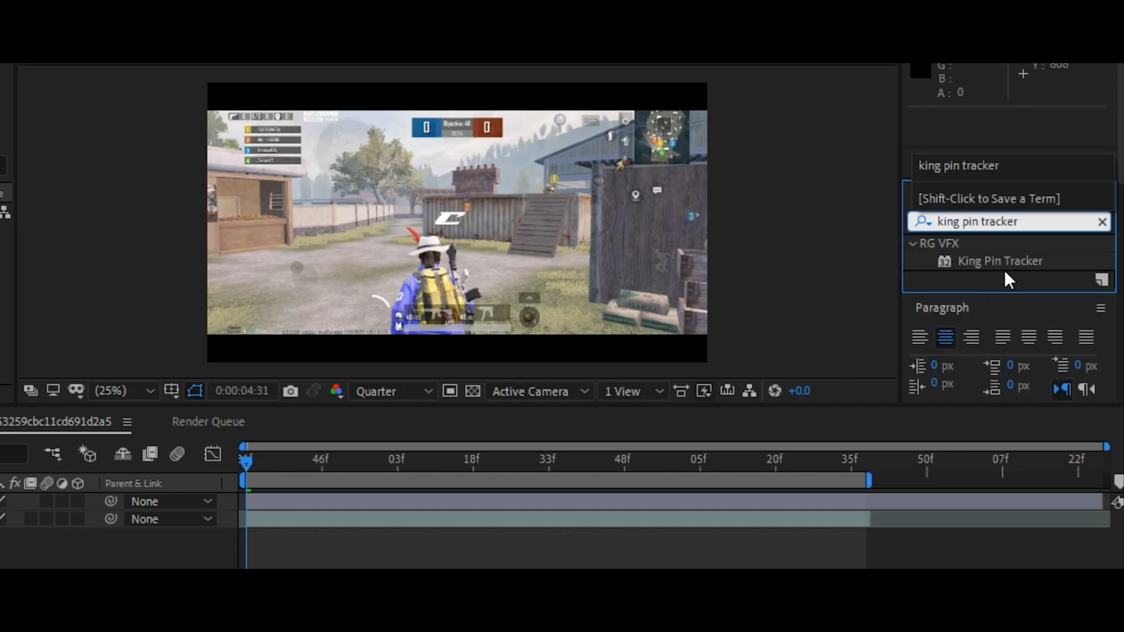
{"action": "double_click", "coordinate": [1000, 260]}
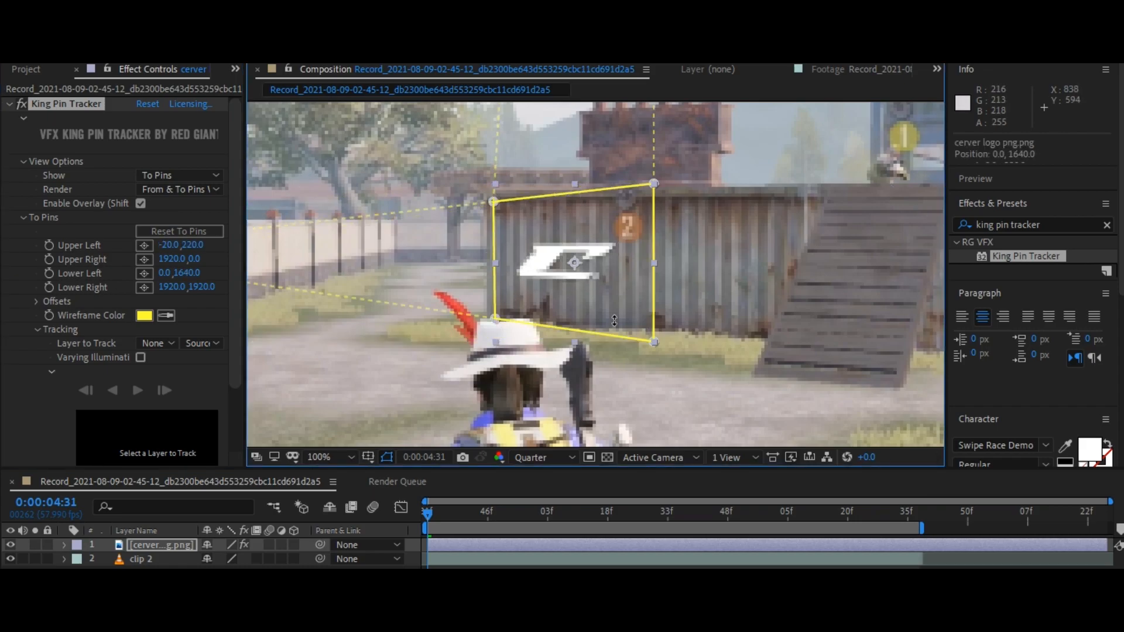
Adjust the corner pins to the wall's perspective, keeping the wireframe colour yellow.
{"action": "left_click_drag", "start_coordinate": [652, 342], "coordinate": [656, 337]}
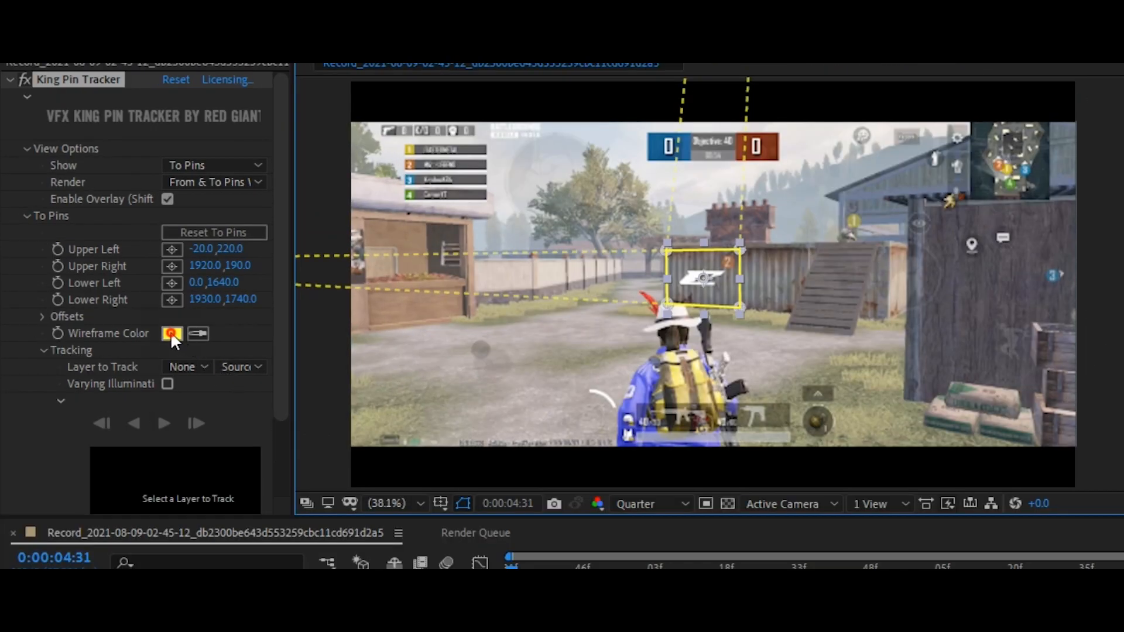
{"action": "left_click", "coordinate": [172, 334]}
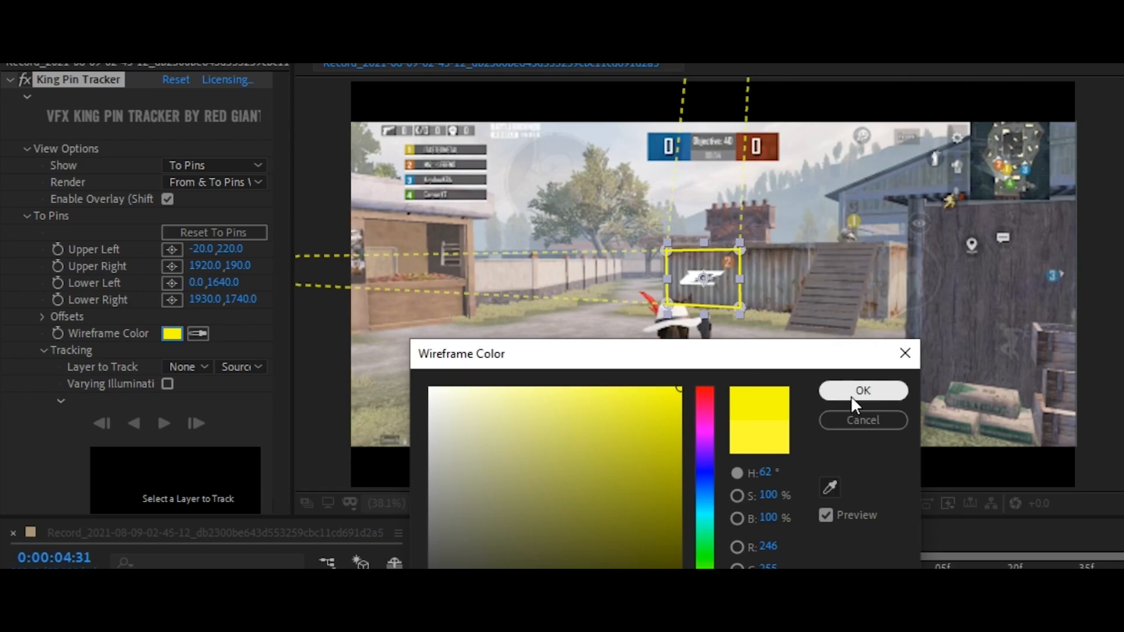
{"action": "left_click", "coordinate": [862, 390]}
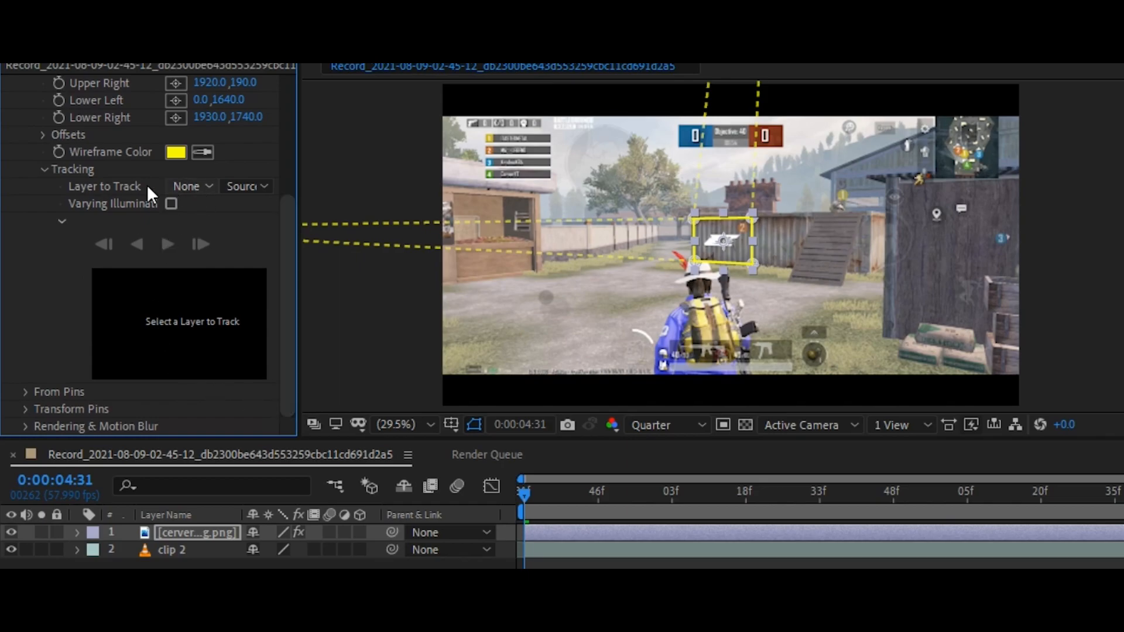
Set King Pin Tracker's Layer to Track to '2. clip 2'.
{"action": "left_click", "coordinate": [189, 185]}
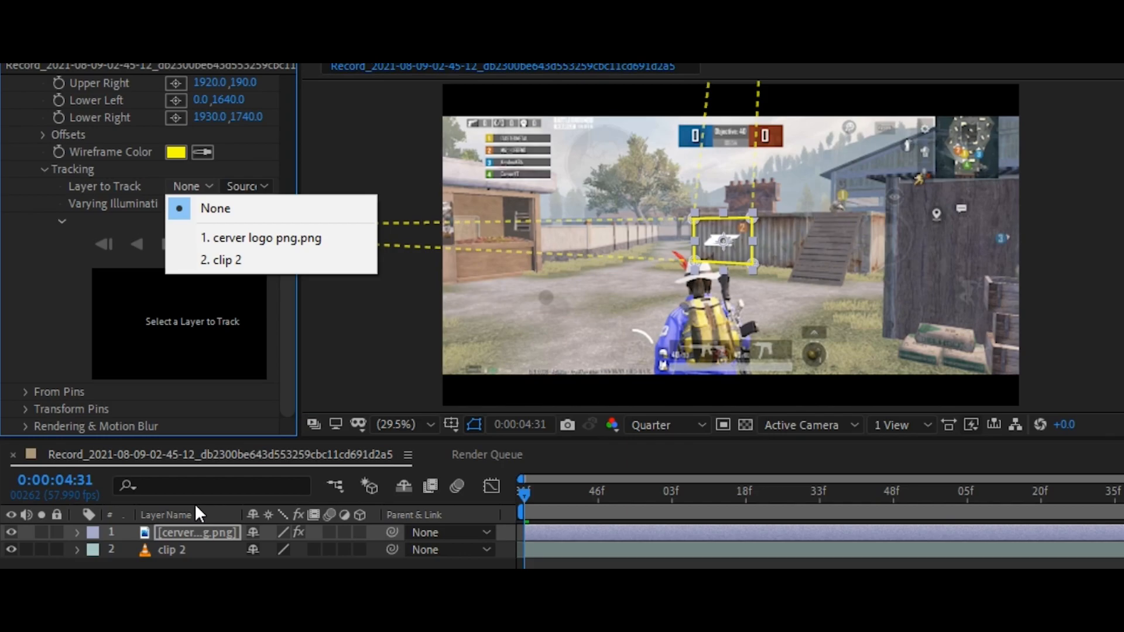
{"action": "left_click", "coordinate": [228, 259]}
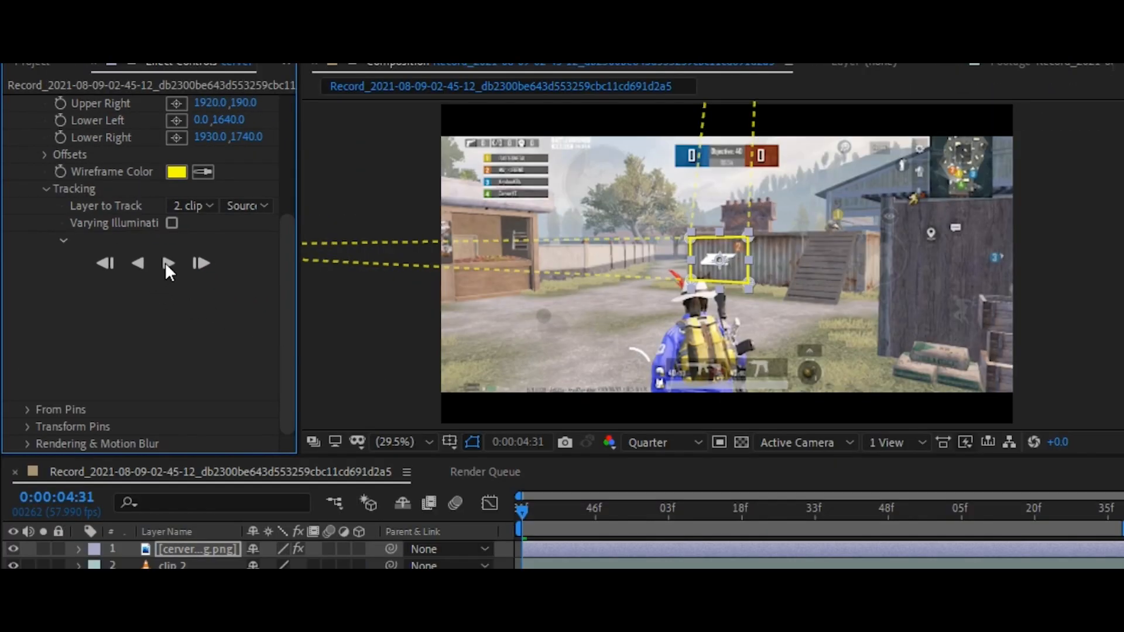
Track forward through clip 2 and preview the logo riding the wall.
{"action": "left_click", "coordinate": [168, 263]}
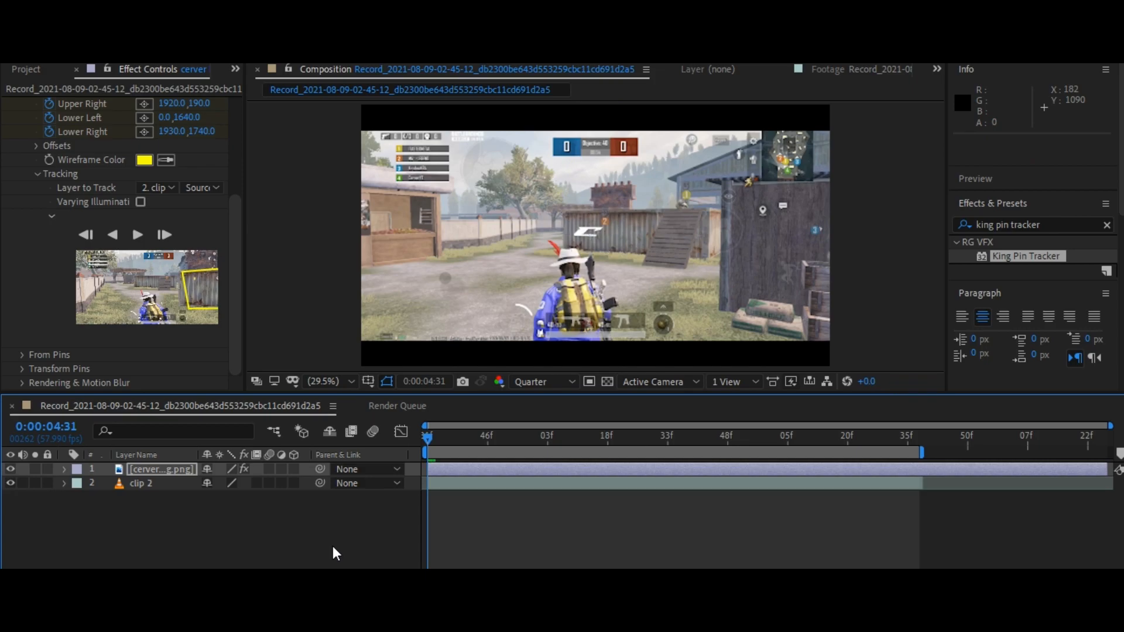
{"action": "key", "text": "space"}
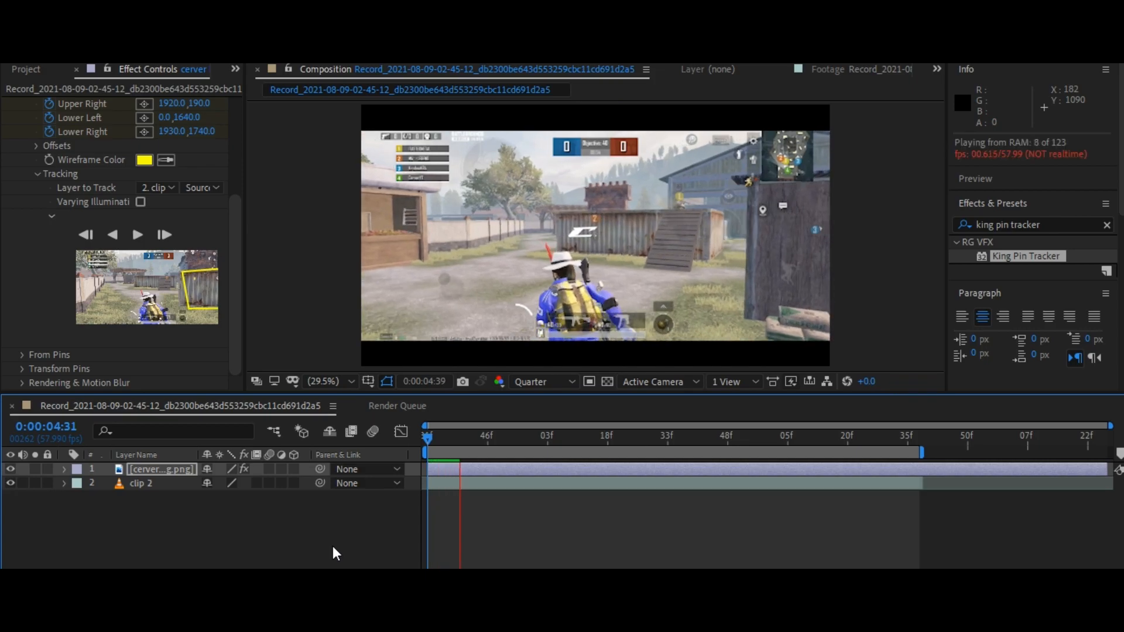